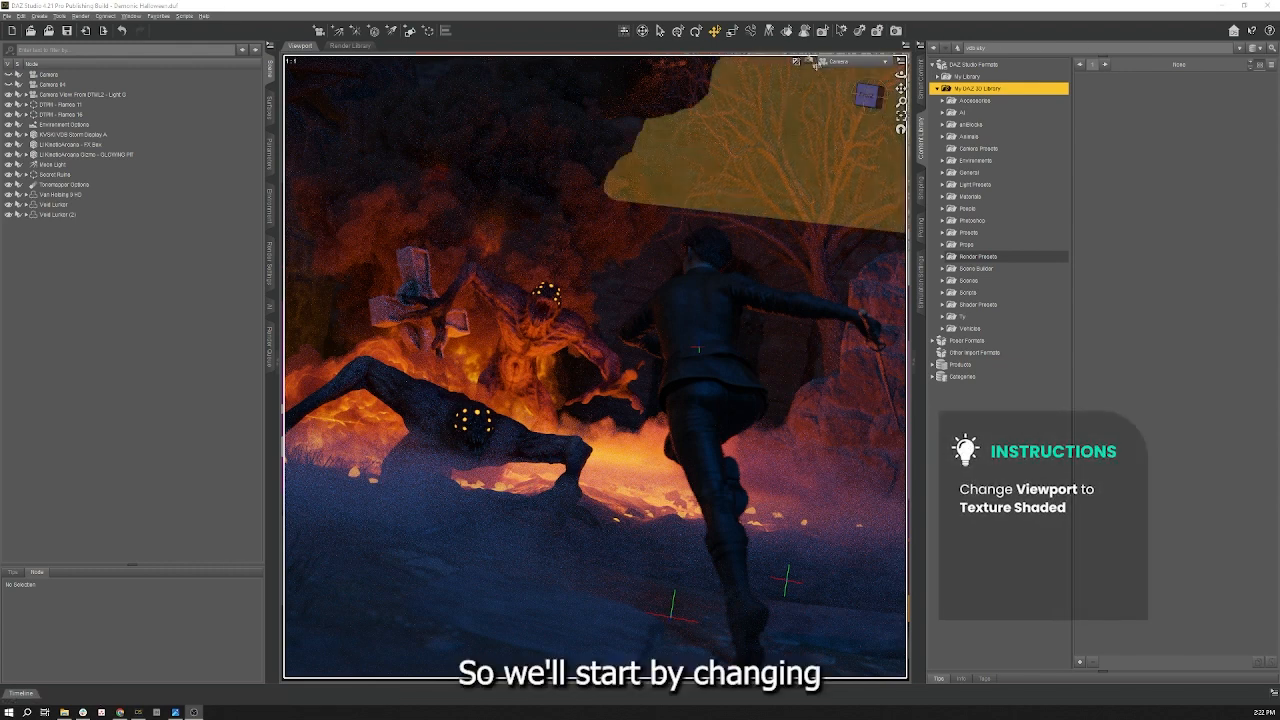
Set the viewport Draw Style to Texture Shaded instead of NVIDIA Iray.
left_click(805, 62)
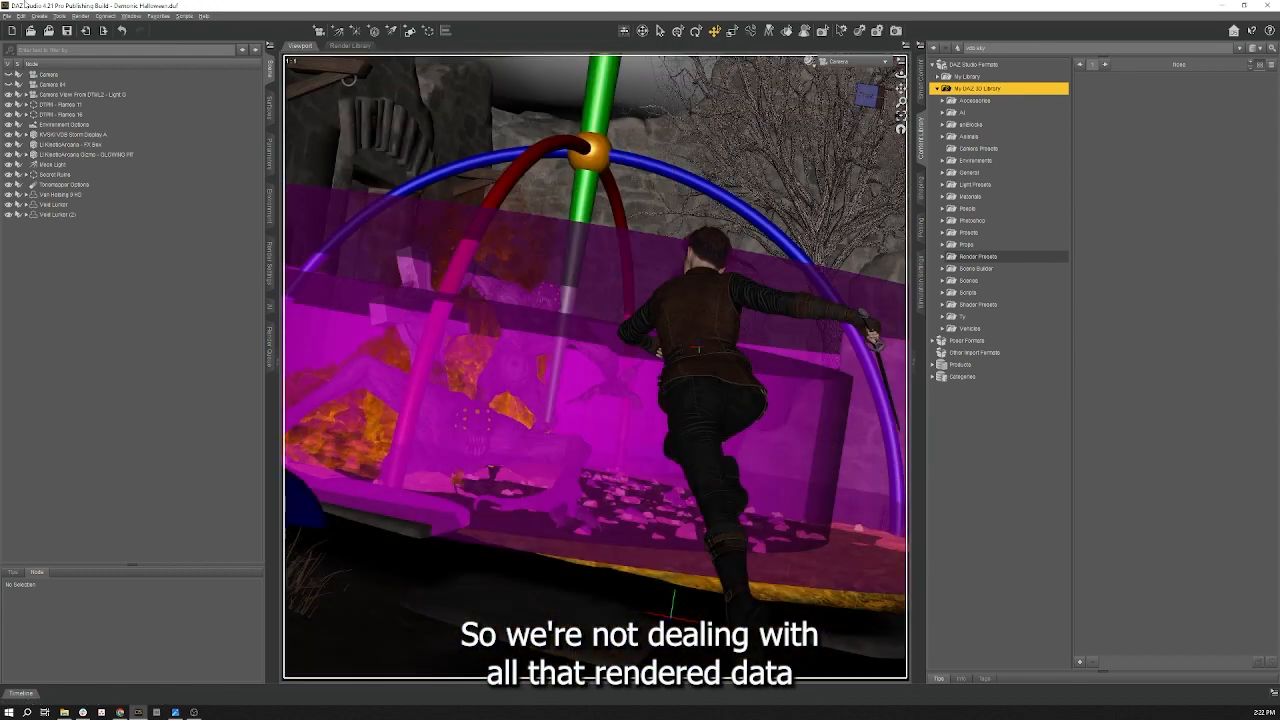
Create a new spotlight with Apply Default Settings kept.
left_click(40, 16)
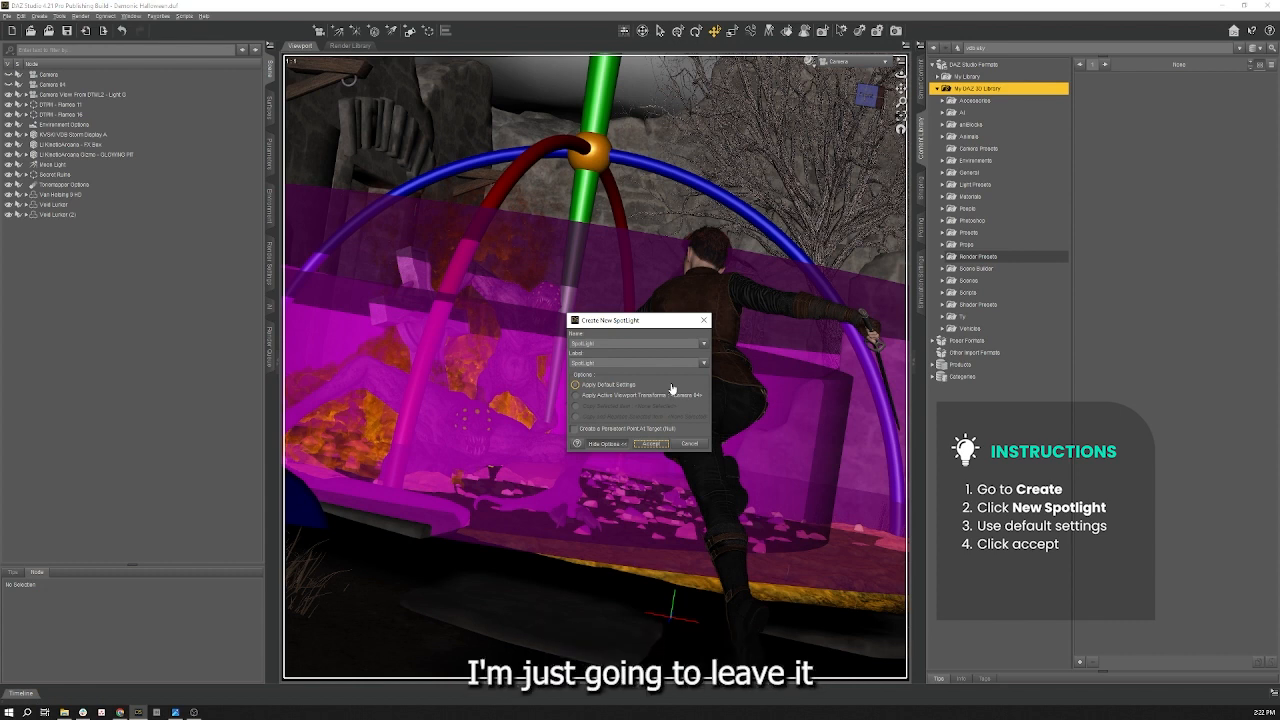
mouse_move(666, 388)
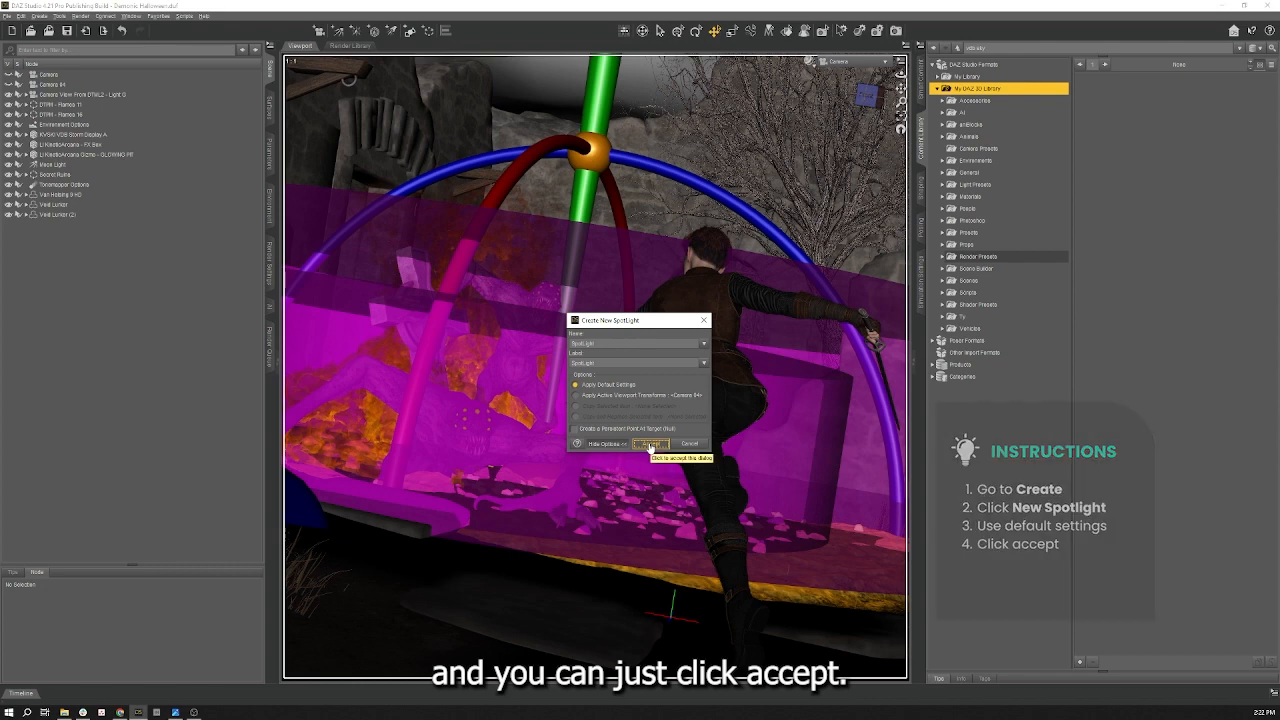
left_click(668, 444)
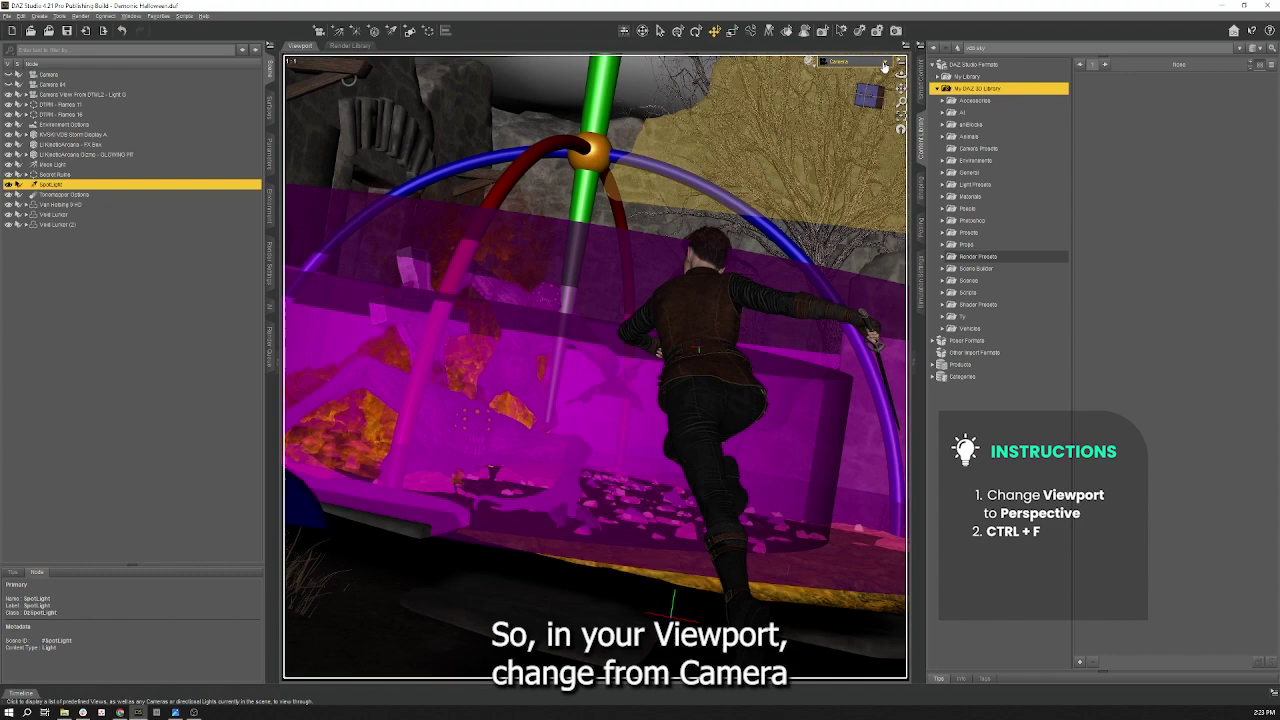
Switch the viewport to Perspective View and frame the new spotlight.
left_click(883, 61)
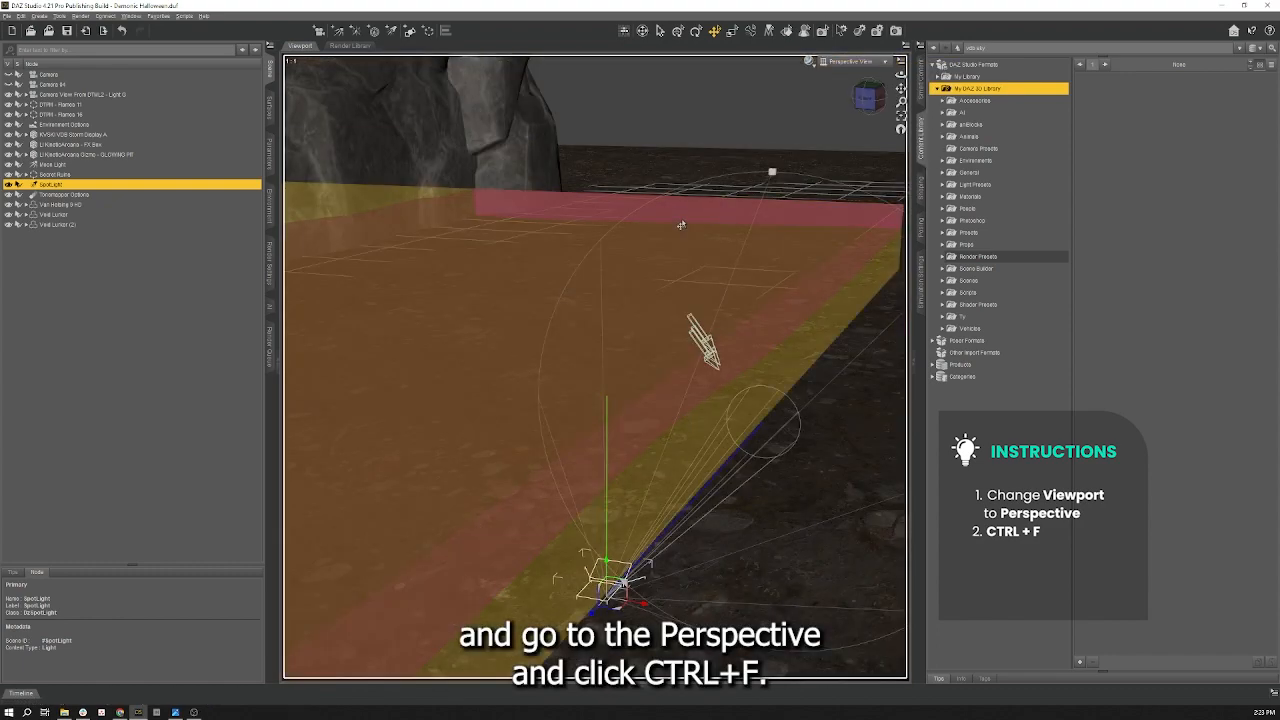
key("ctrl+f")
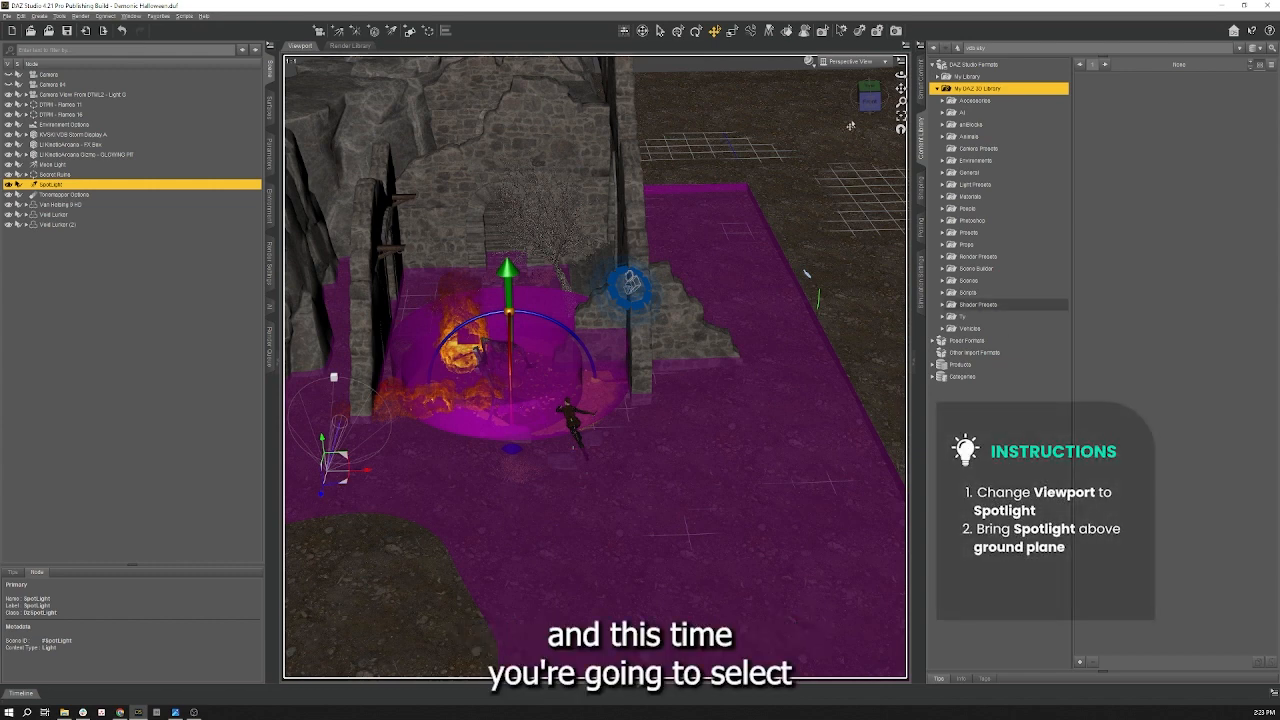
Set the viewport camera to SpotLight to look through the spotlight.
left_click(855, 60)
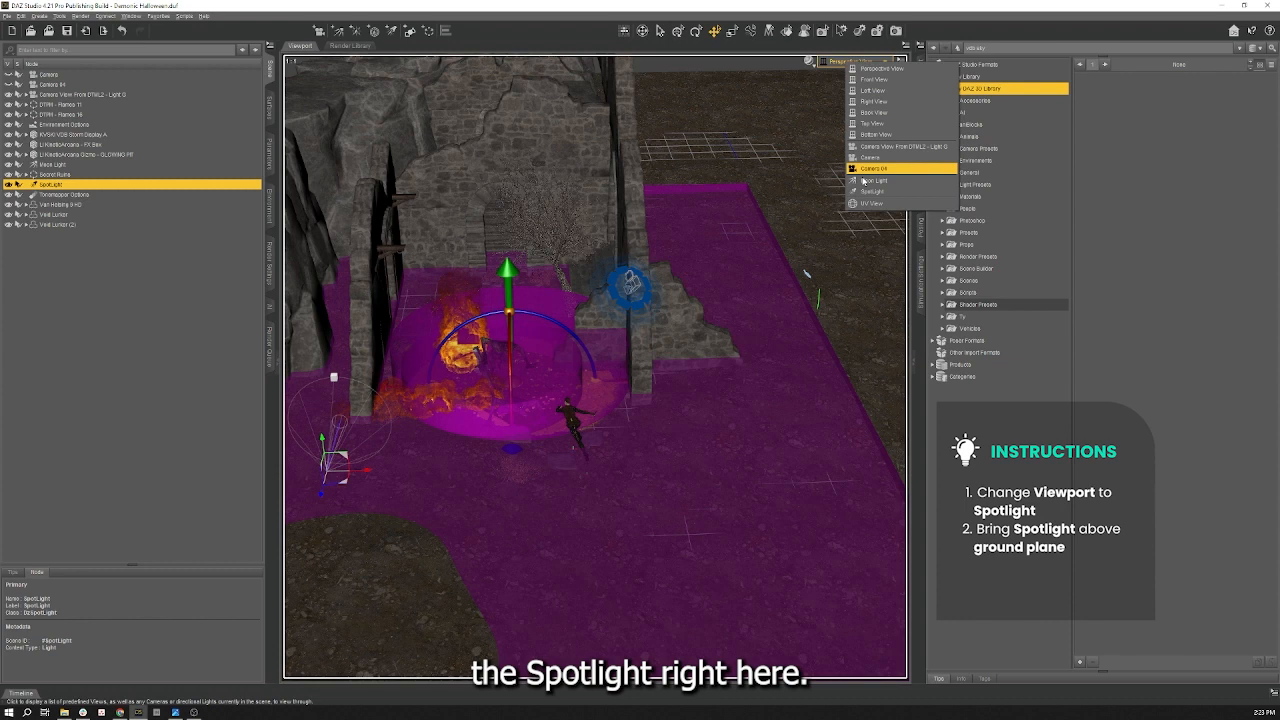
left_click(870, 191)
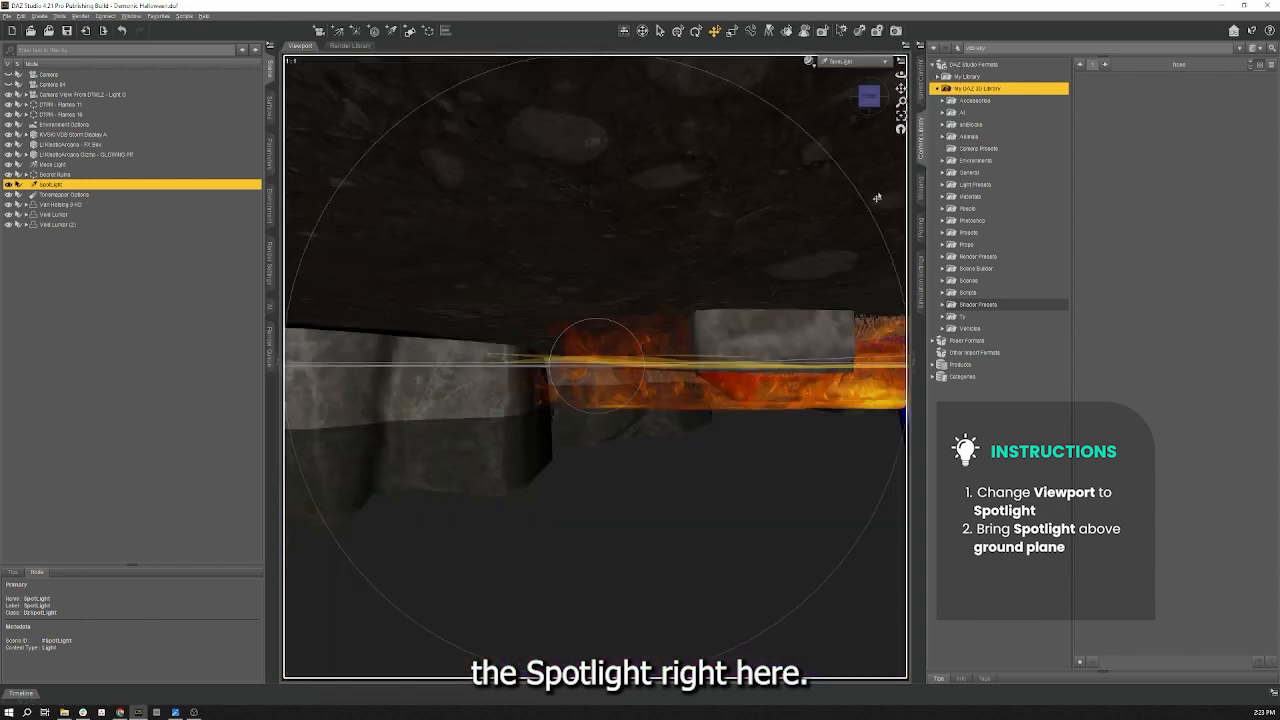
mouse_move(789, 221)
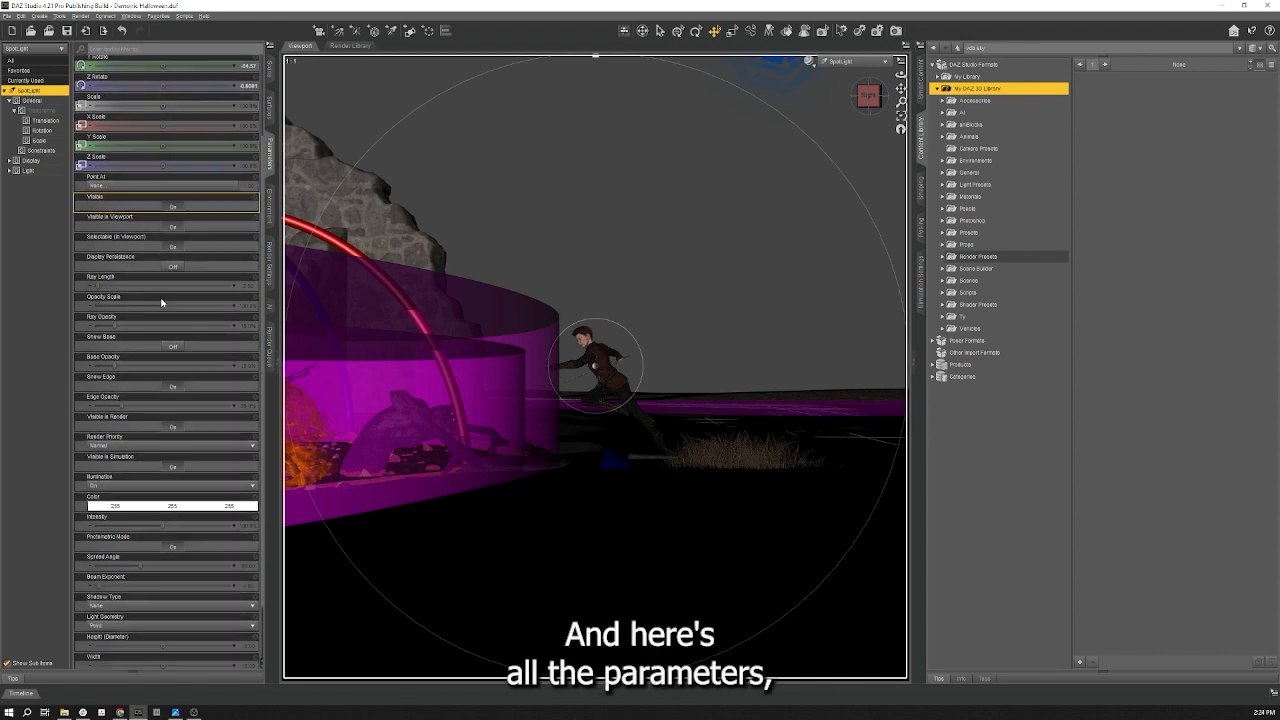
Raise the spotlight intensity to 200% and adjust its other light parameters.
scroll("down", 3)
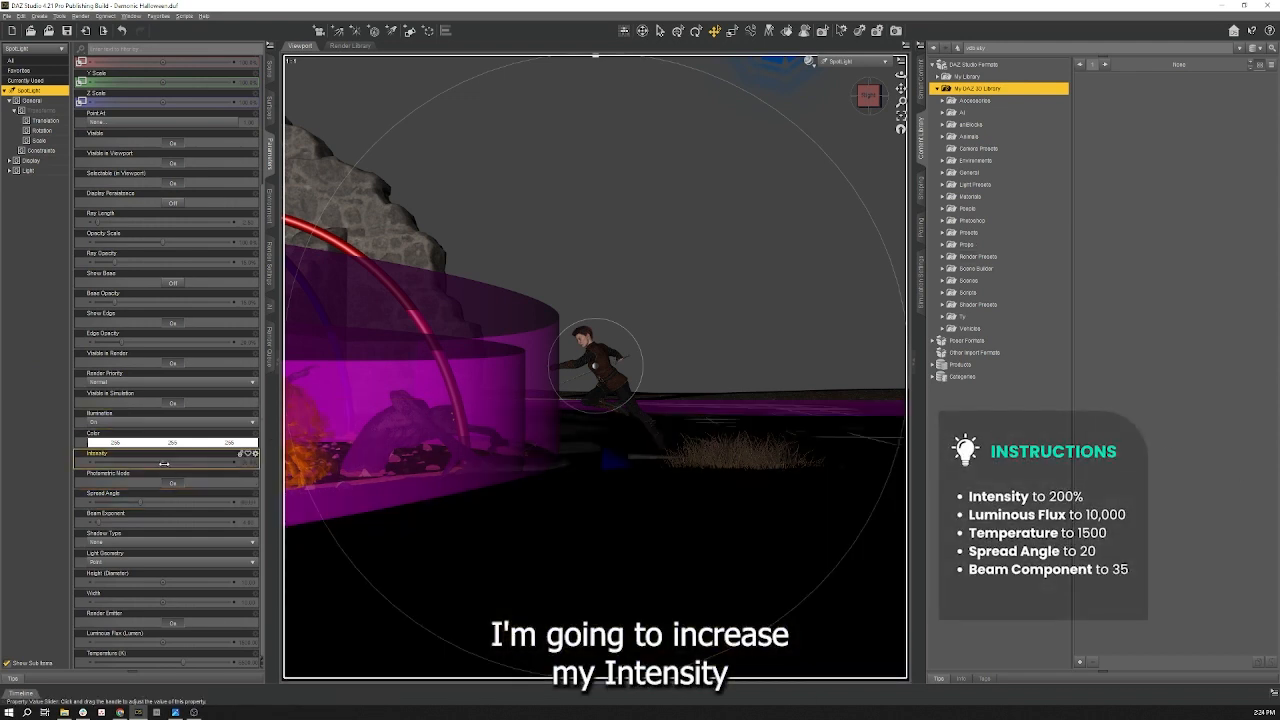
left_click_drag(170, 467, 250, 467)
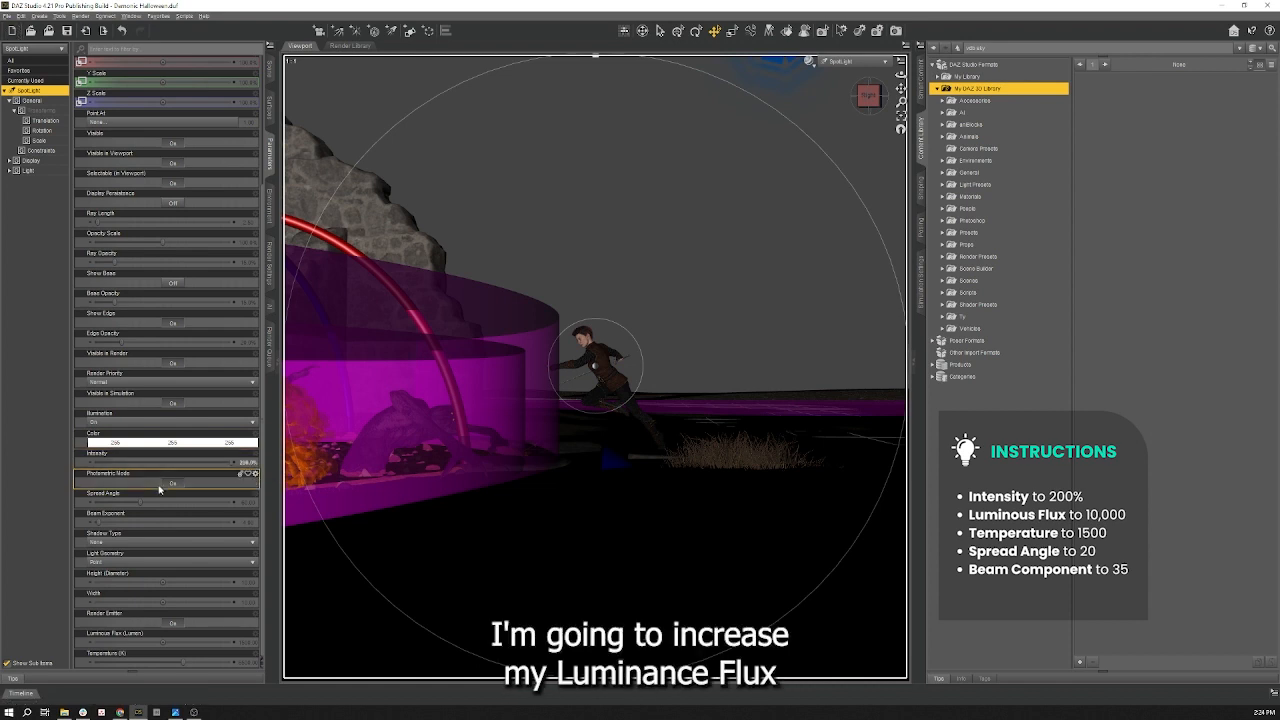
left_click(160, 633)
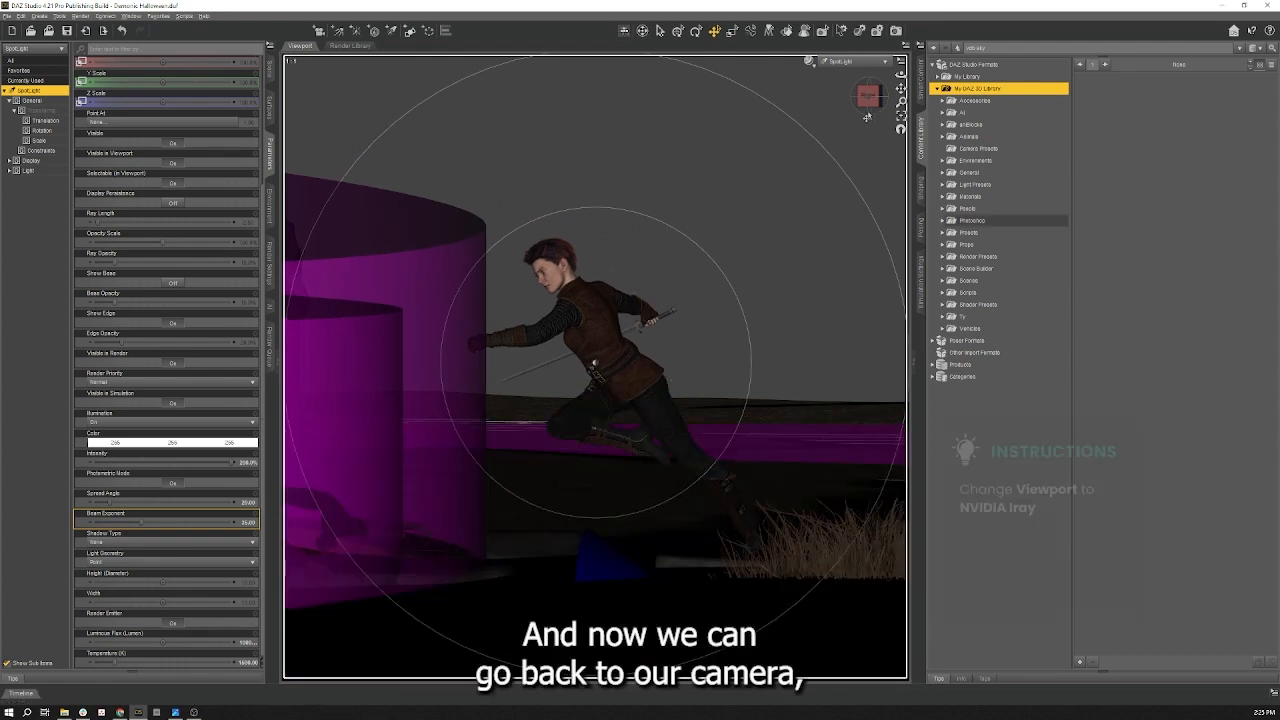
Switch the viewport back to the main scene Camera.
left_click(885, 62)
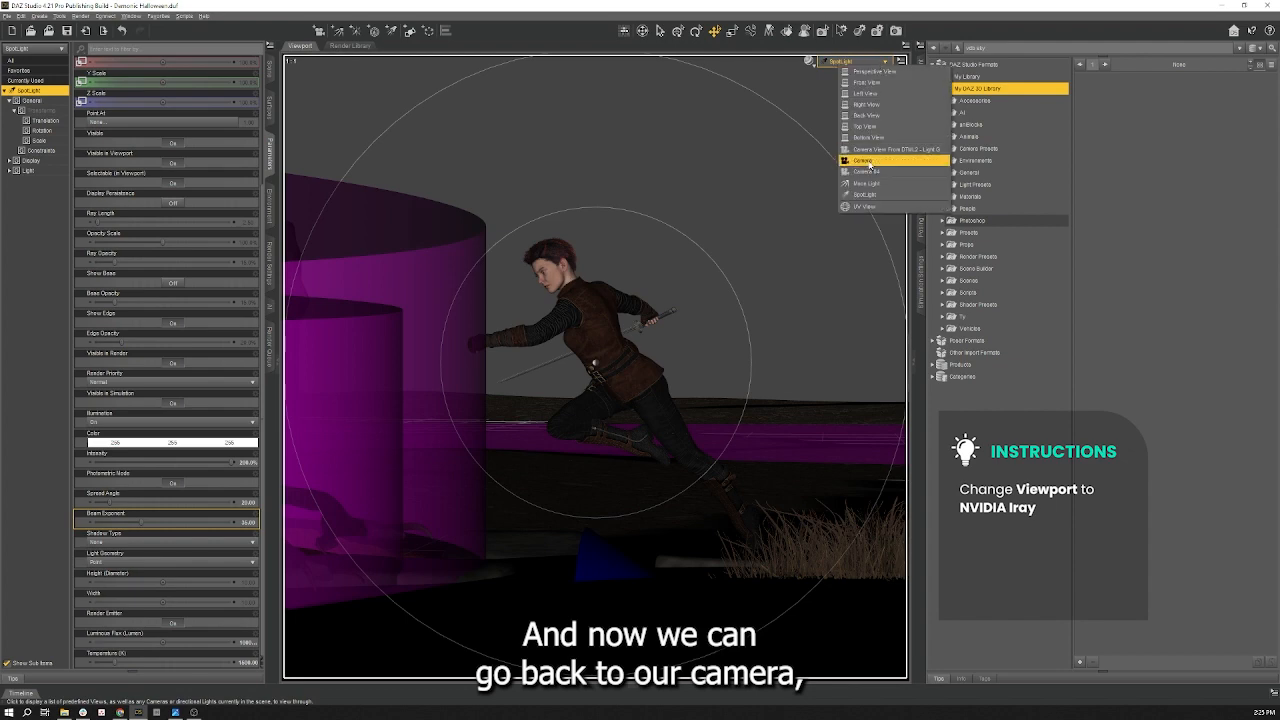
left_click(858, 160)
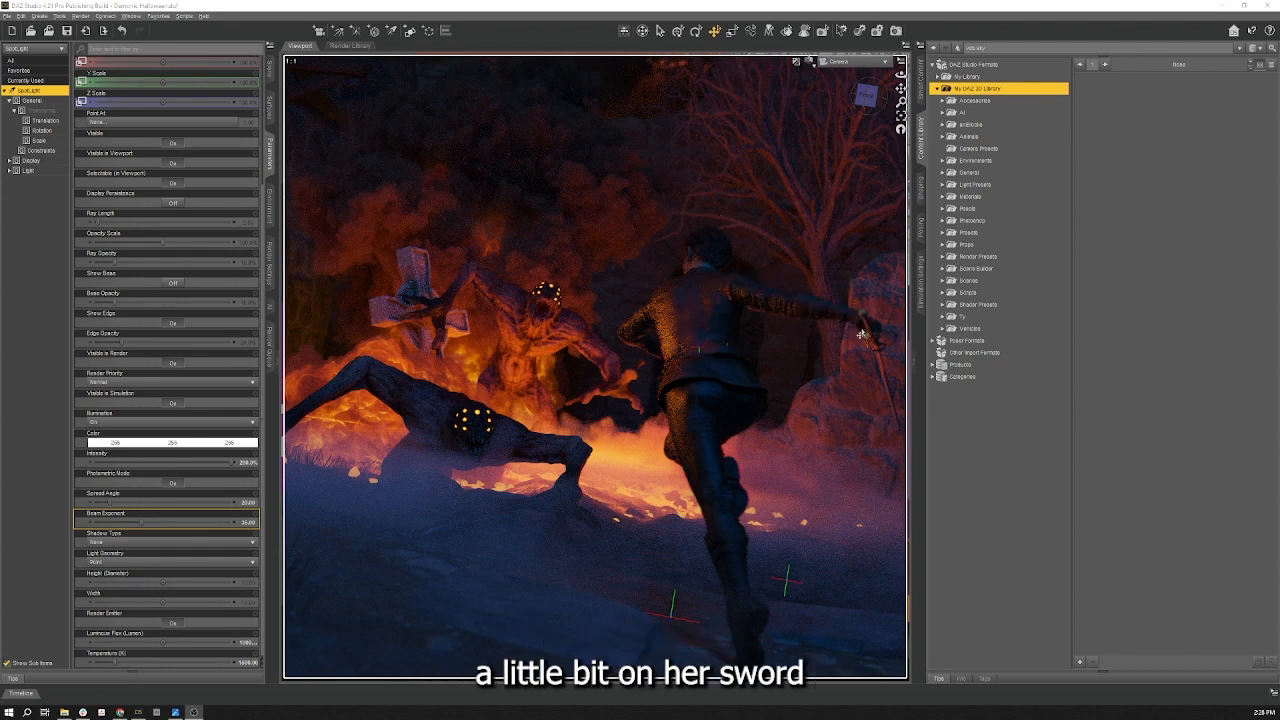
mouse_move(1030, 458)
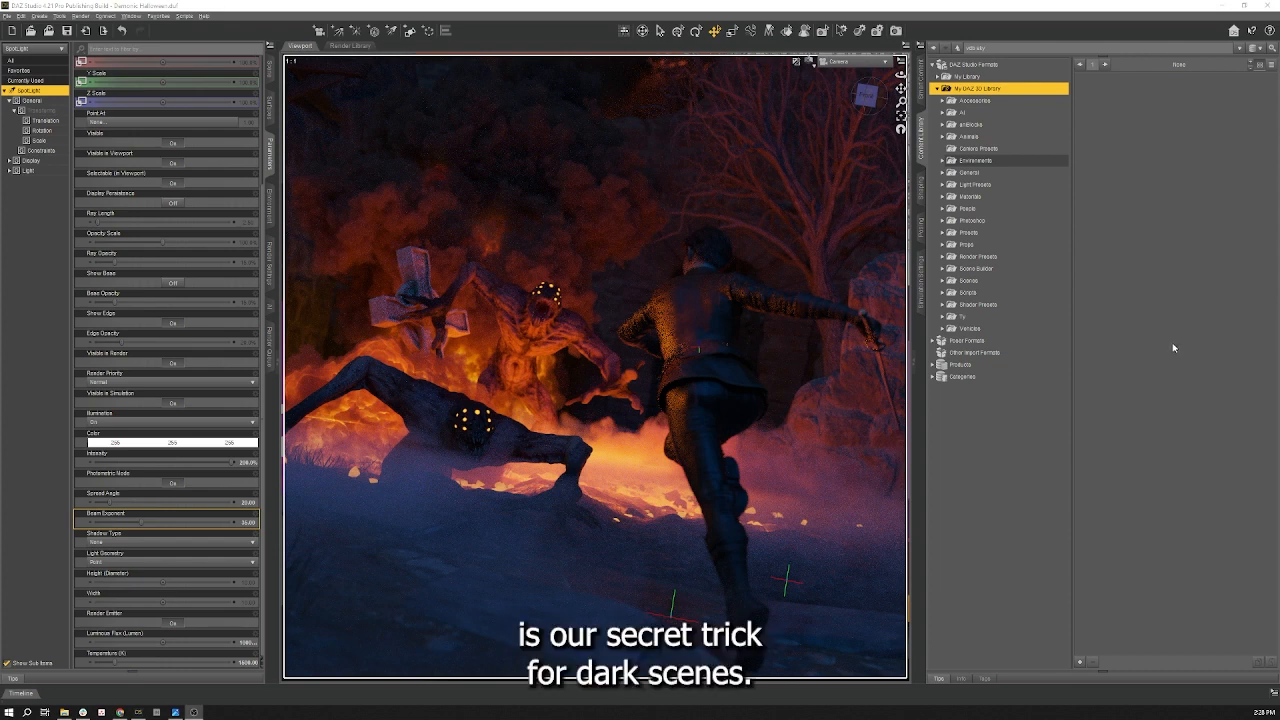
mouse_move(1164, 344)
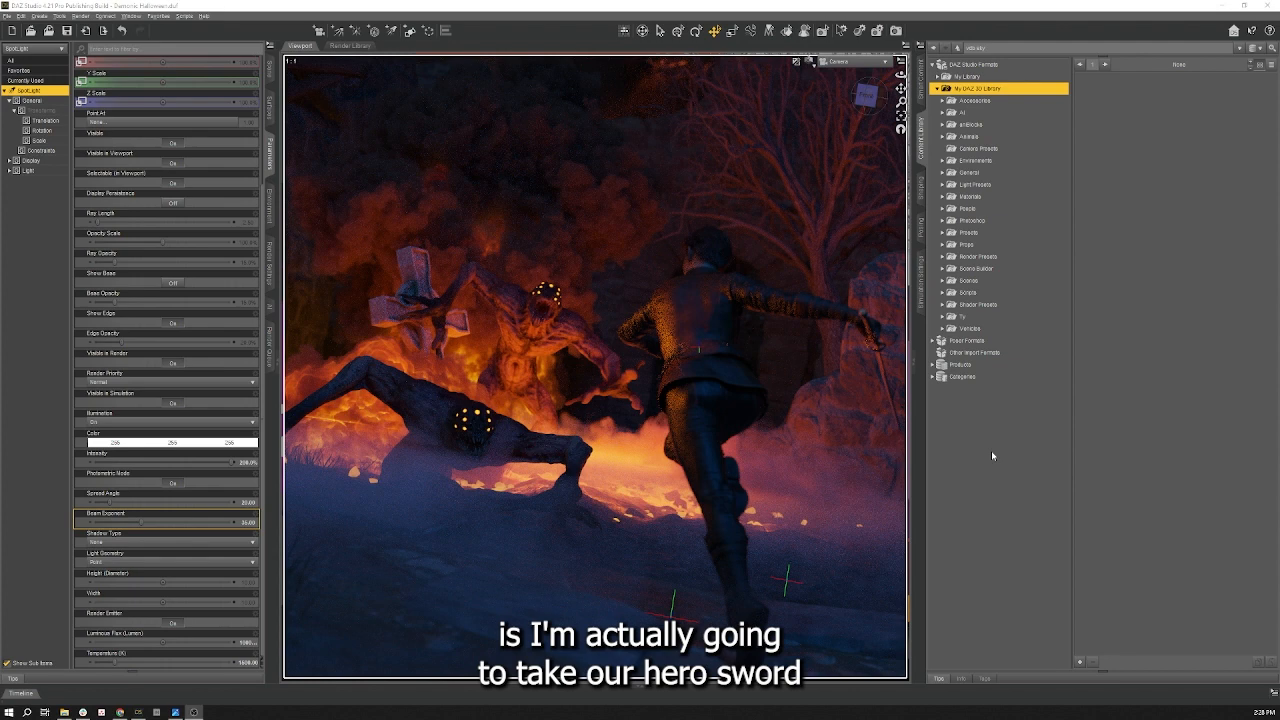
mouse_move(1015, 452)
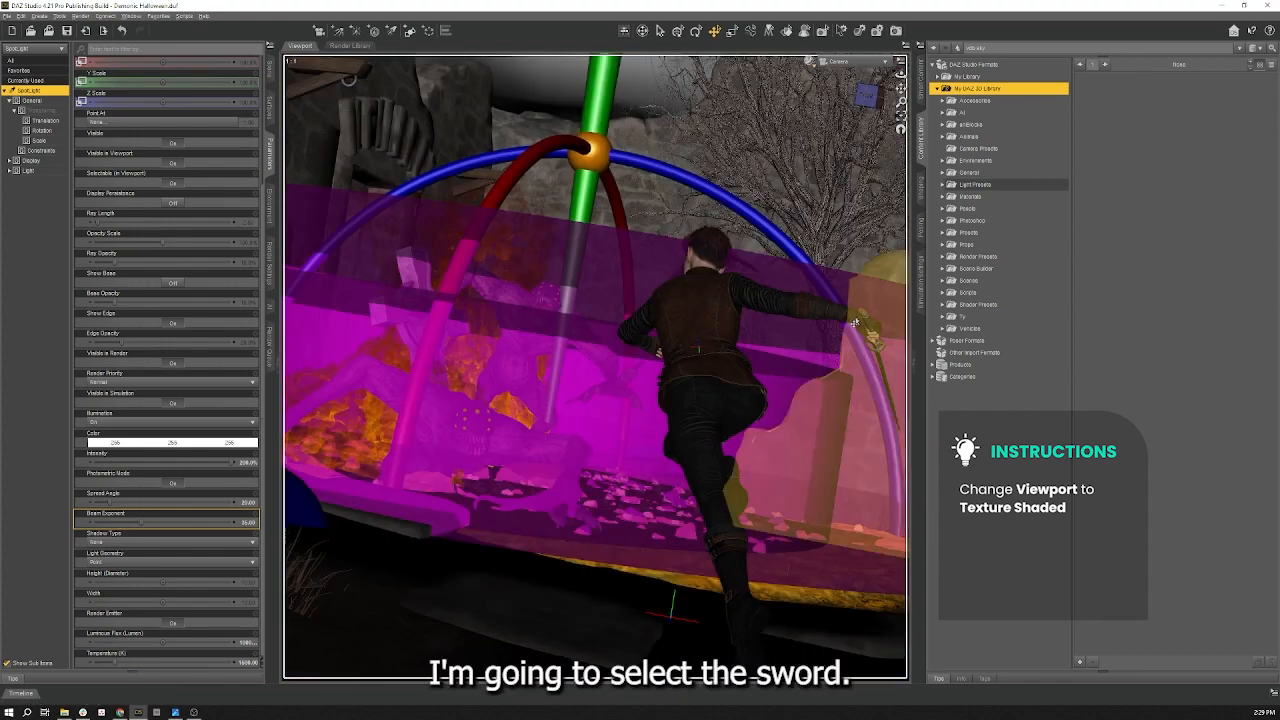
Select the hero's sword and set its blade Emission Color to white.
left_click(855, 320)
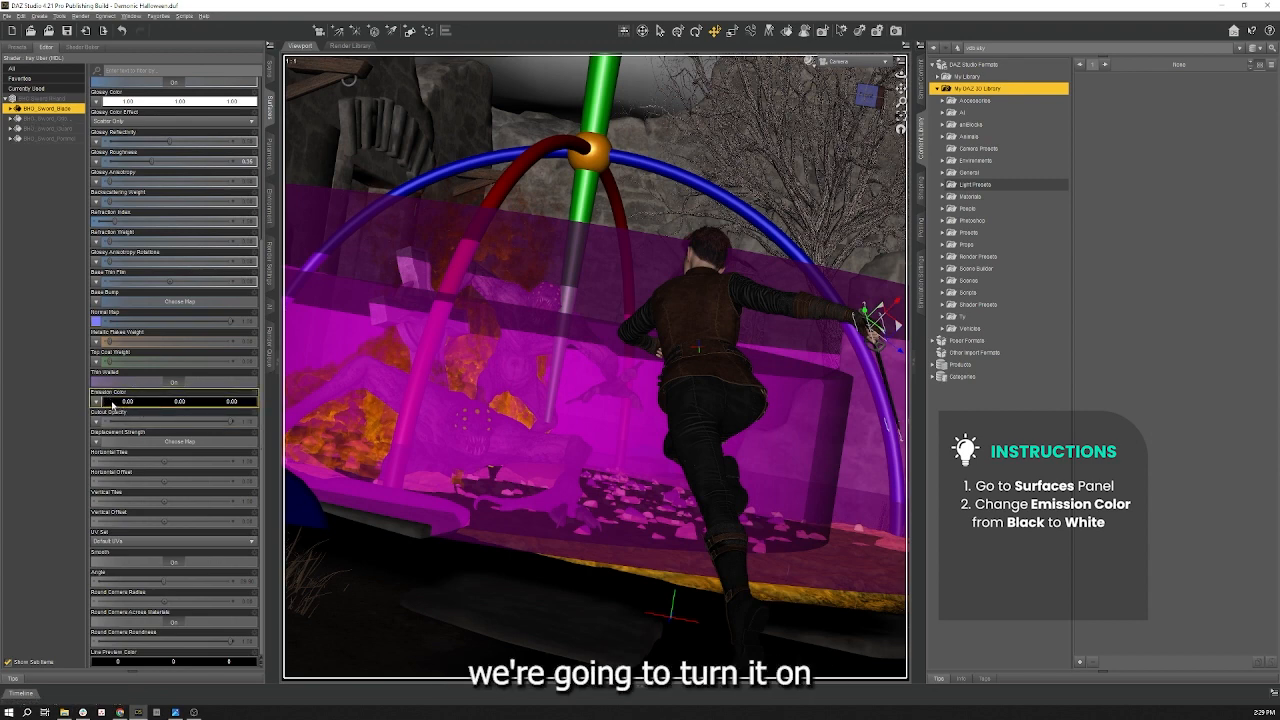
left_click(98, 400)
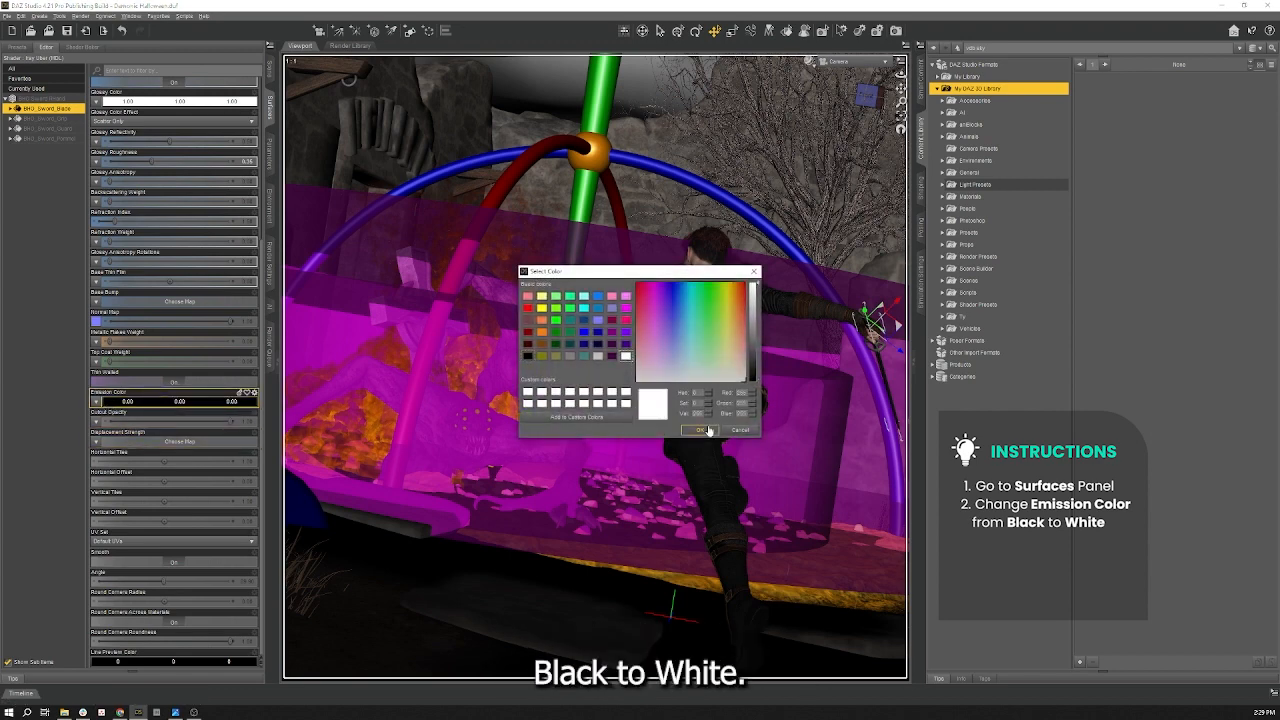
left_click(700, 429)
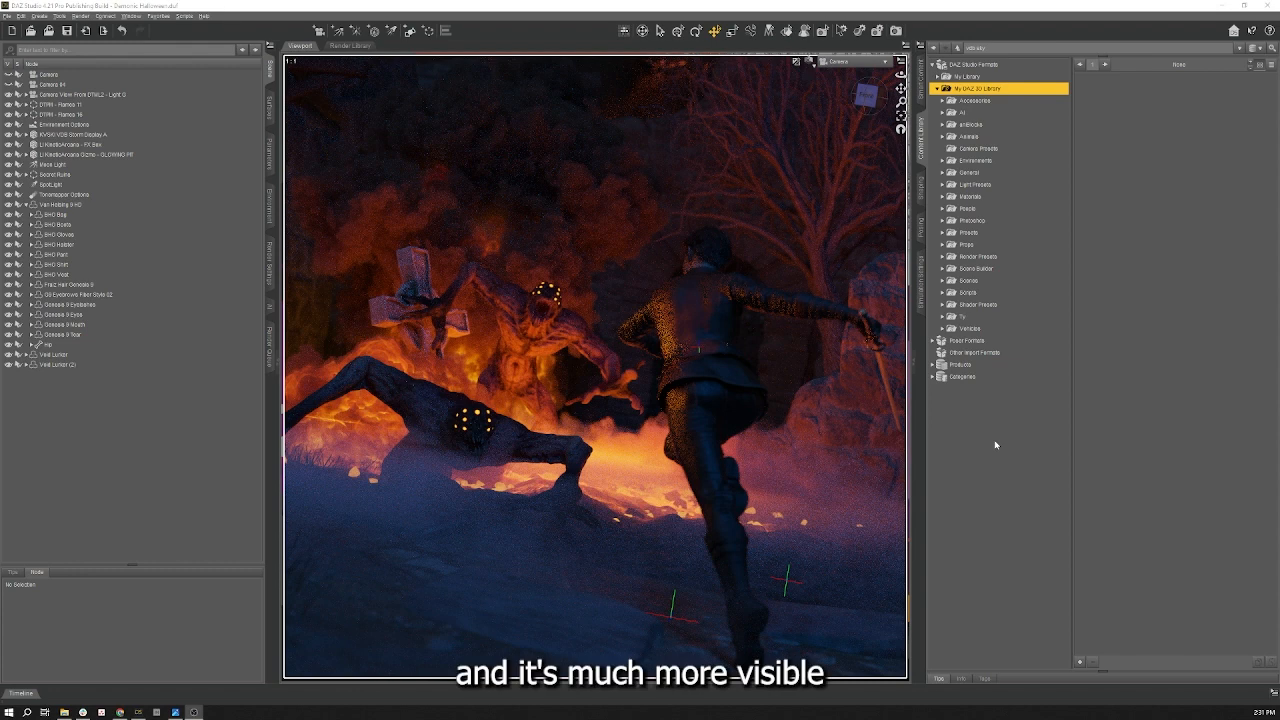
mouse_move(991, 444)
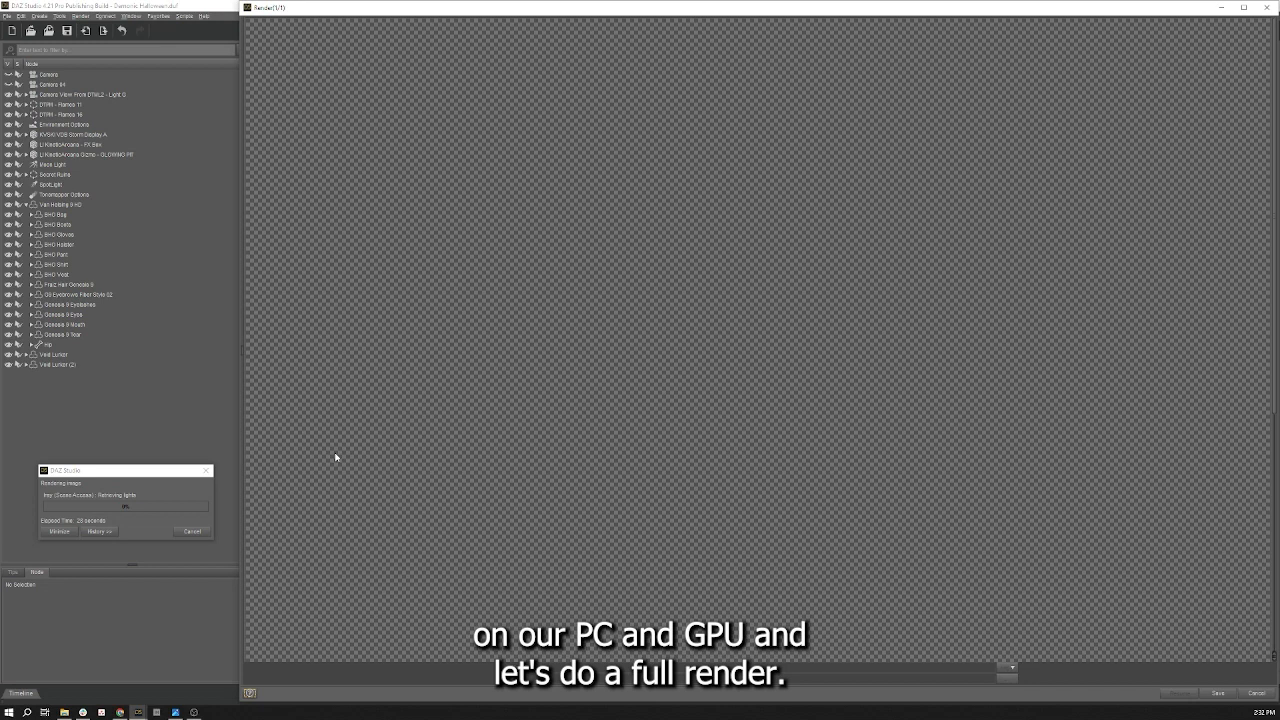
mouse_move(349, 499)
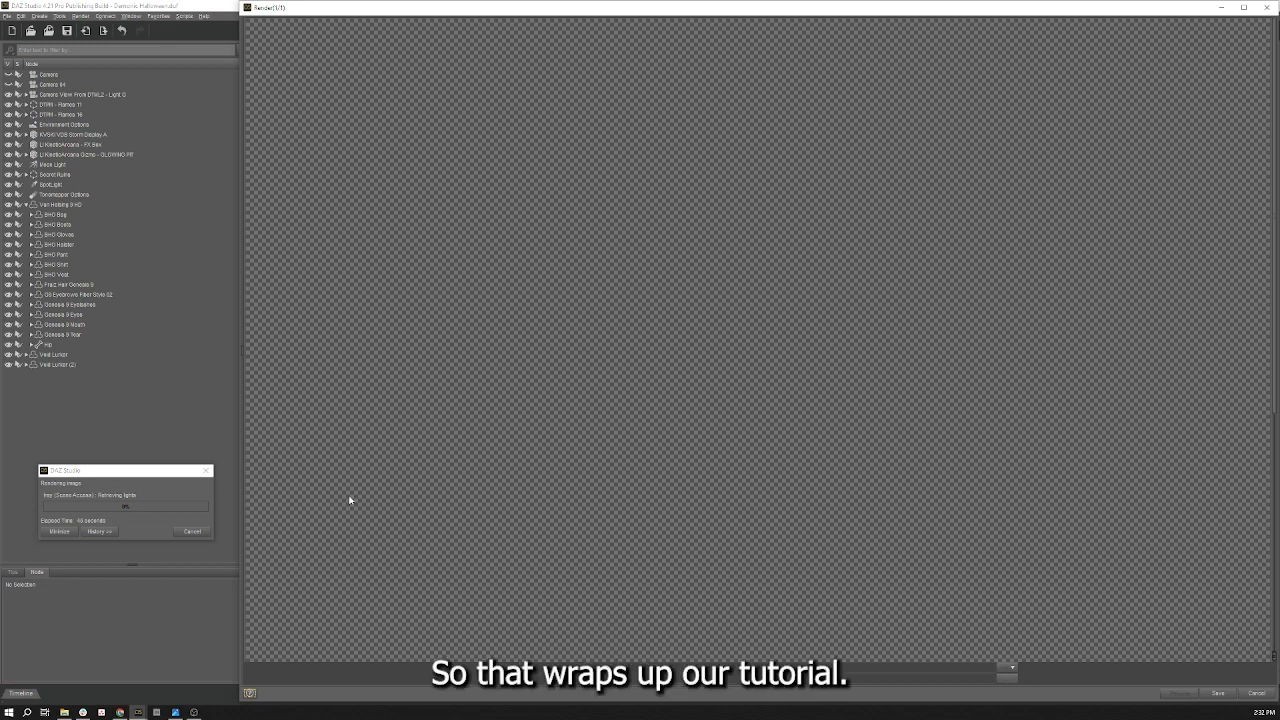
mouse_move(366, 475)
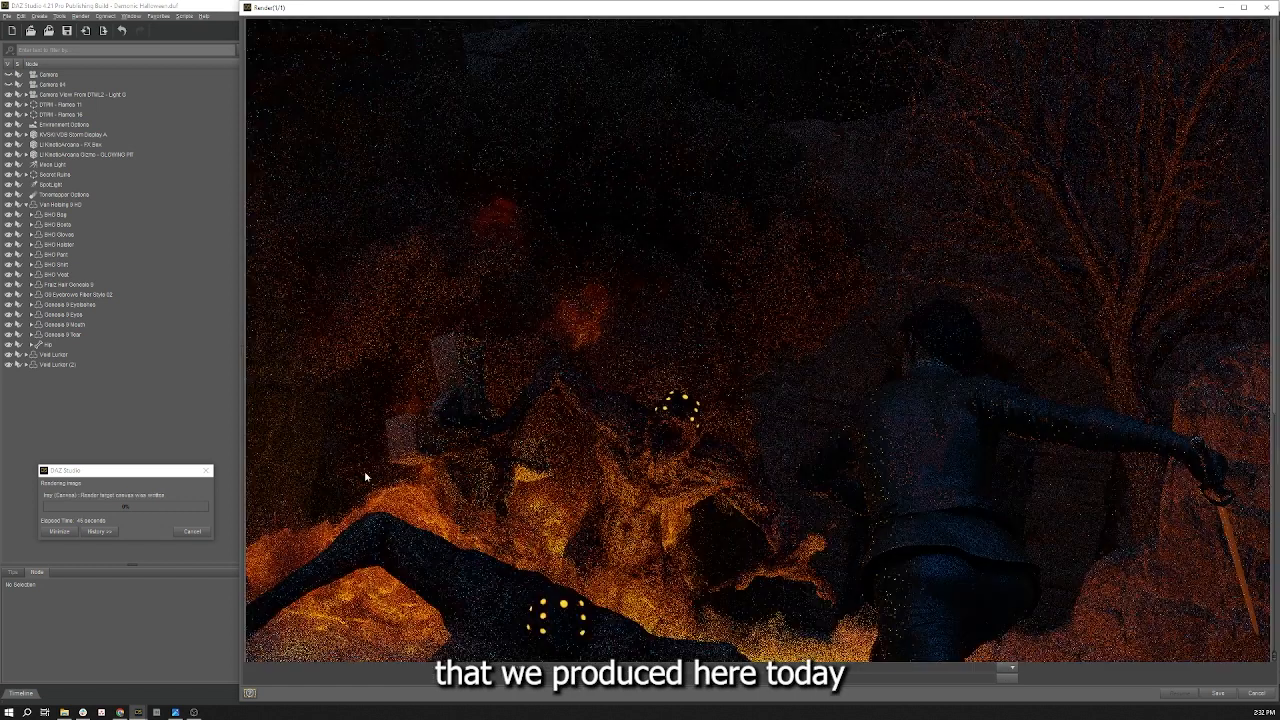
mouse_move(370, 482)
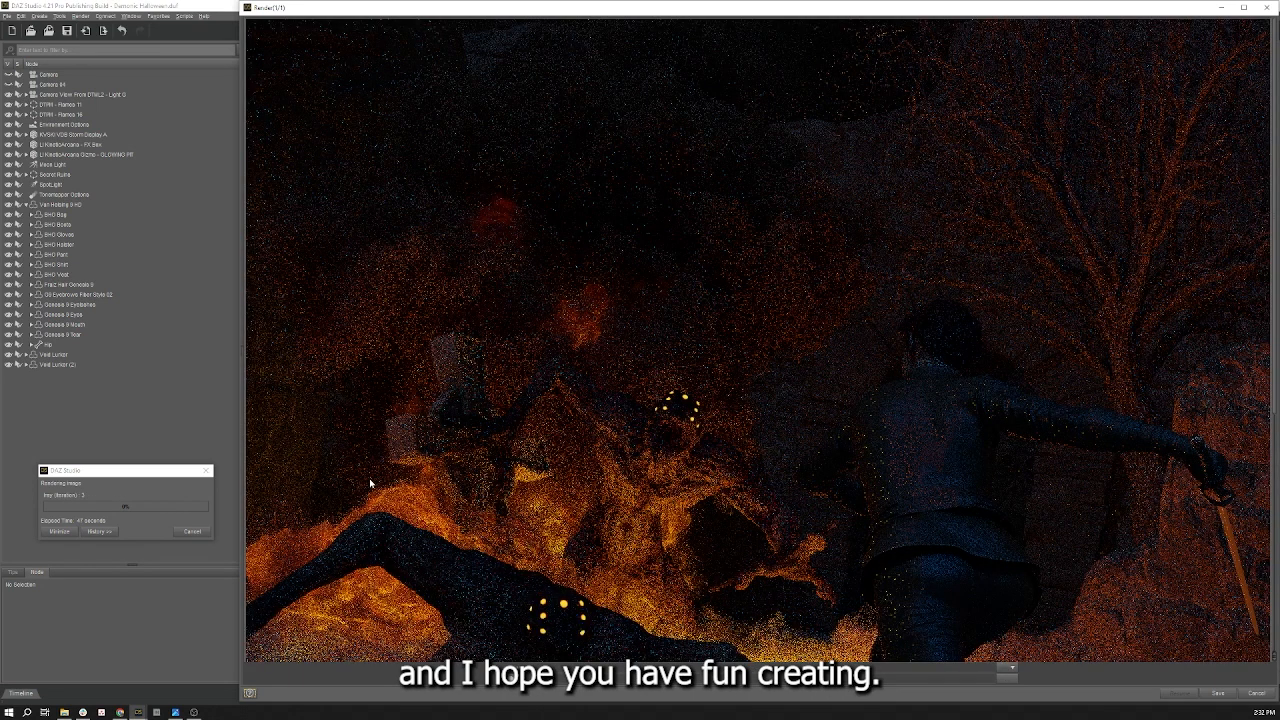